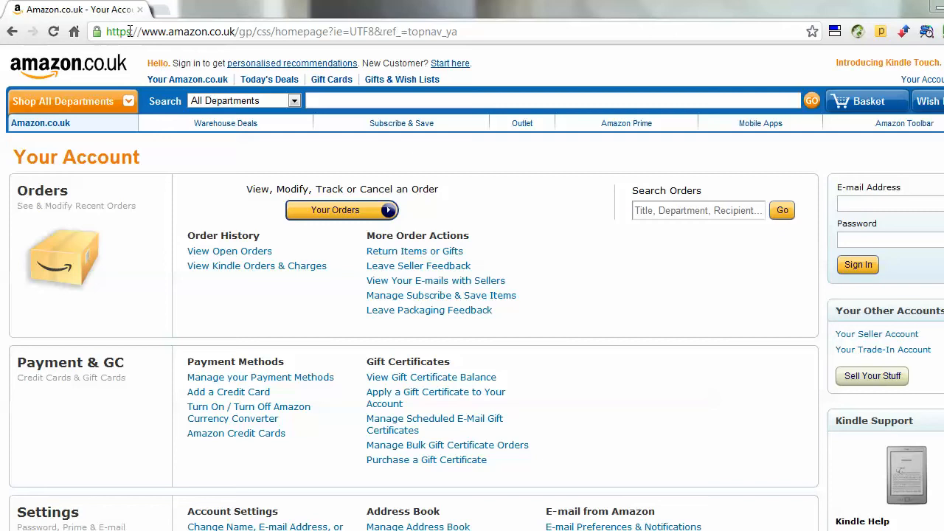
mouse_move(119, 31)
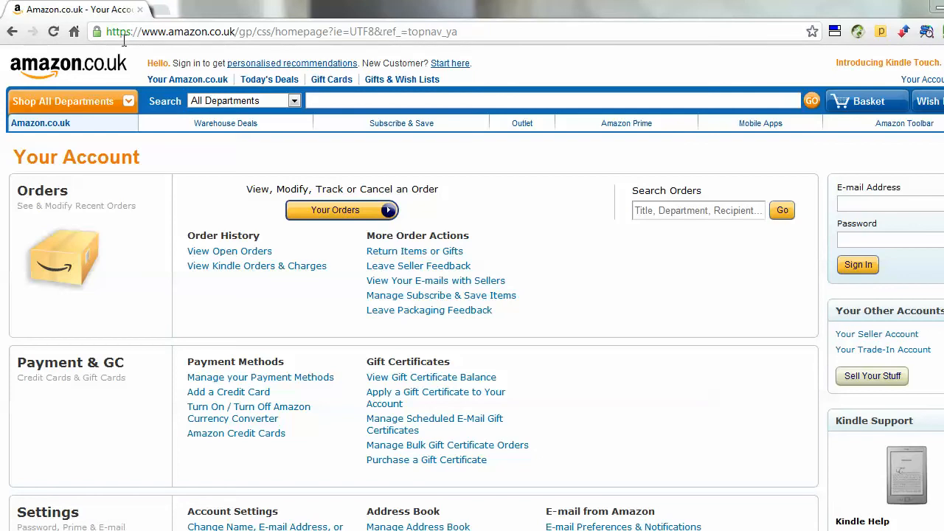
mouse_move(97, 31)
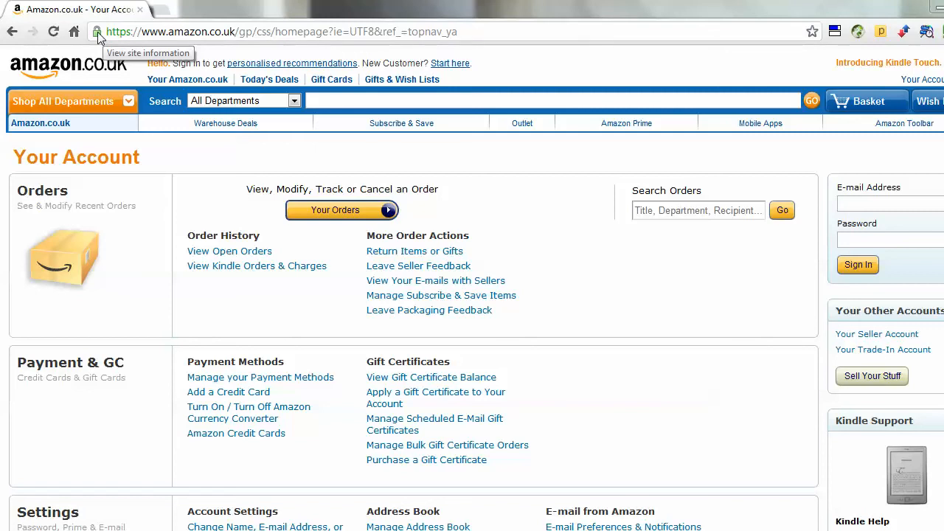
mouse_move(741, 70)
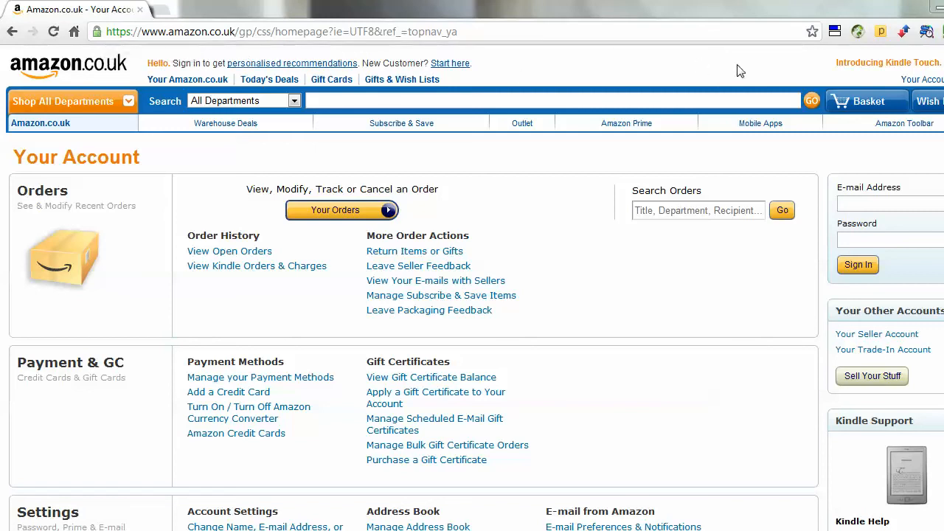
mouse_move(818, 406)
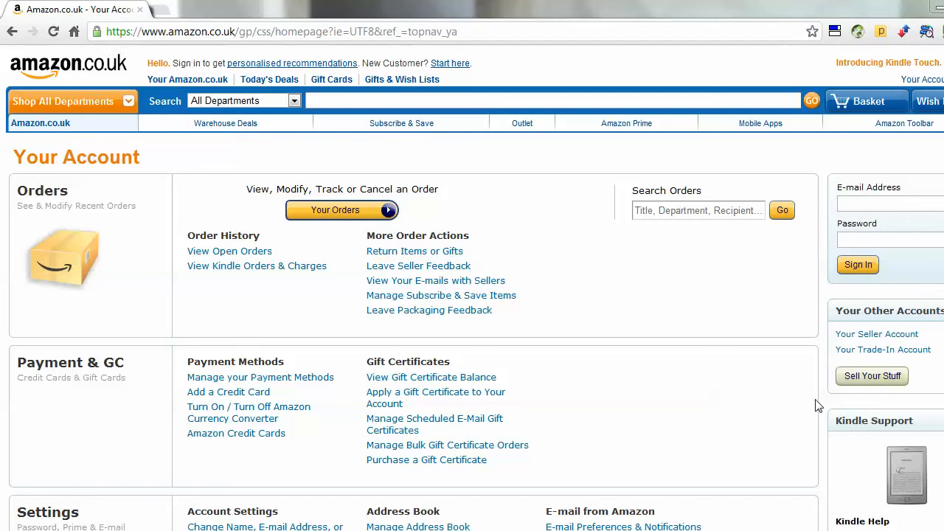
mouse_move(229, 179)
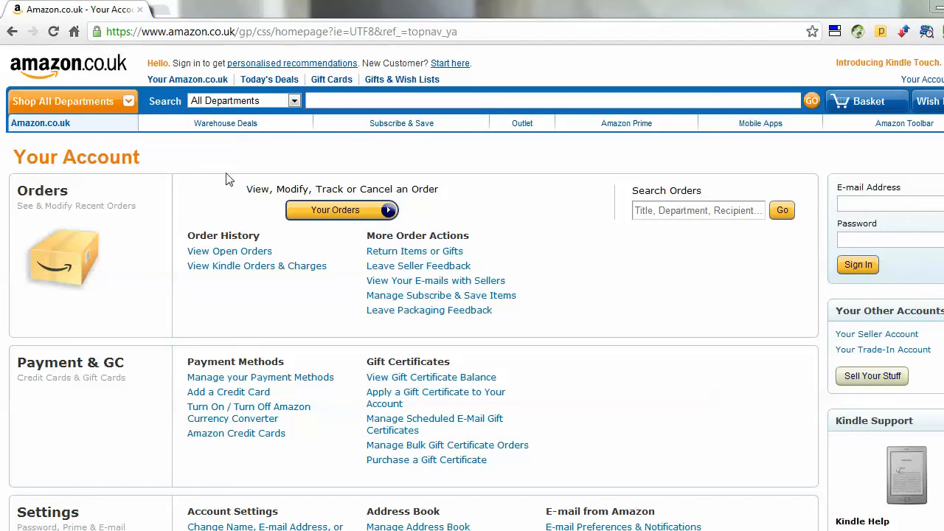
mouse_move(96, 32)
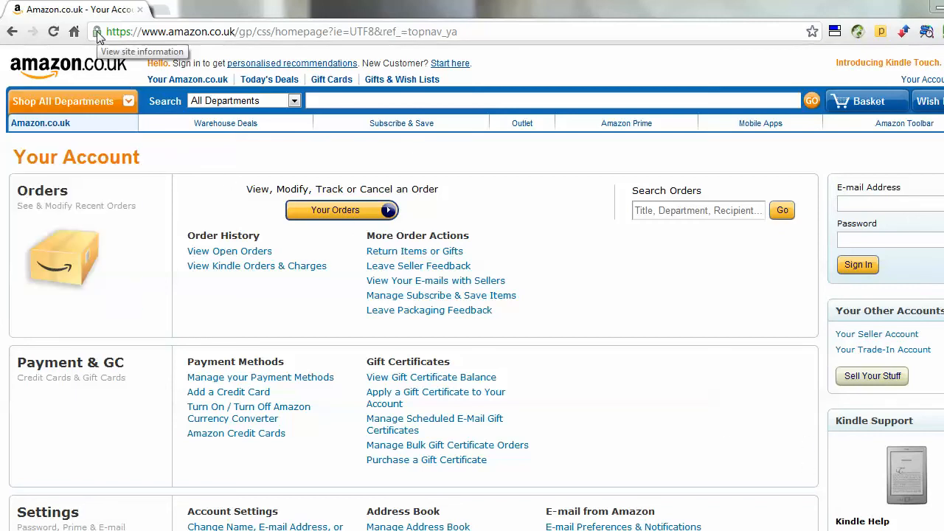
left_click(96, 32)
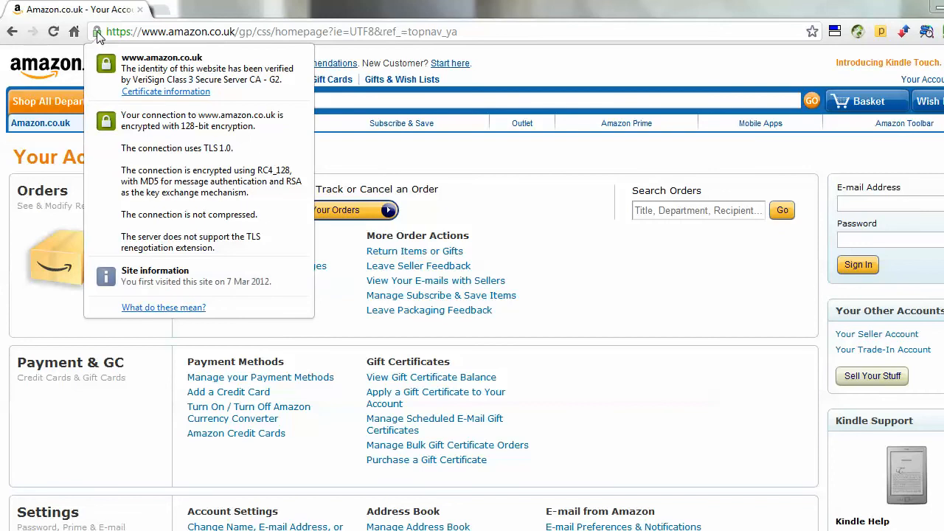
mouse_move(146, 101)
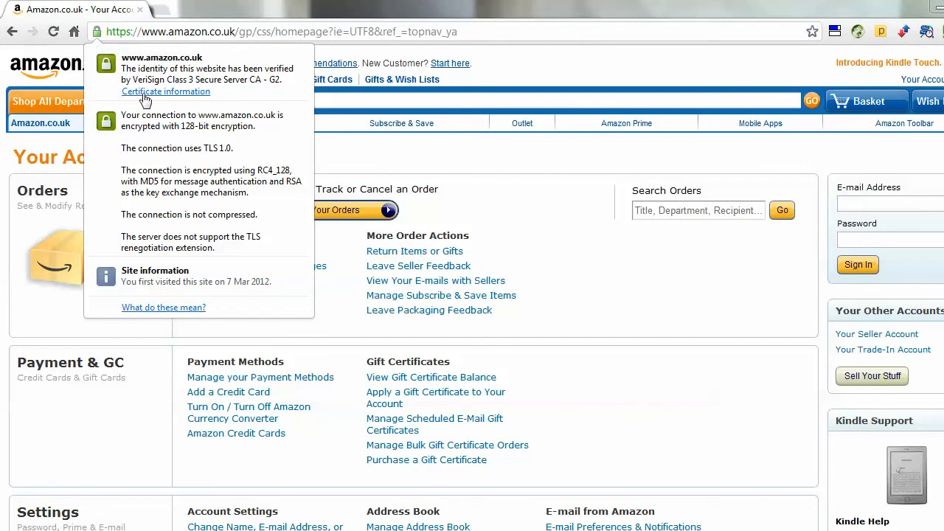
mouse_move(198, 100)
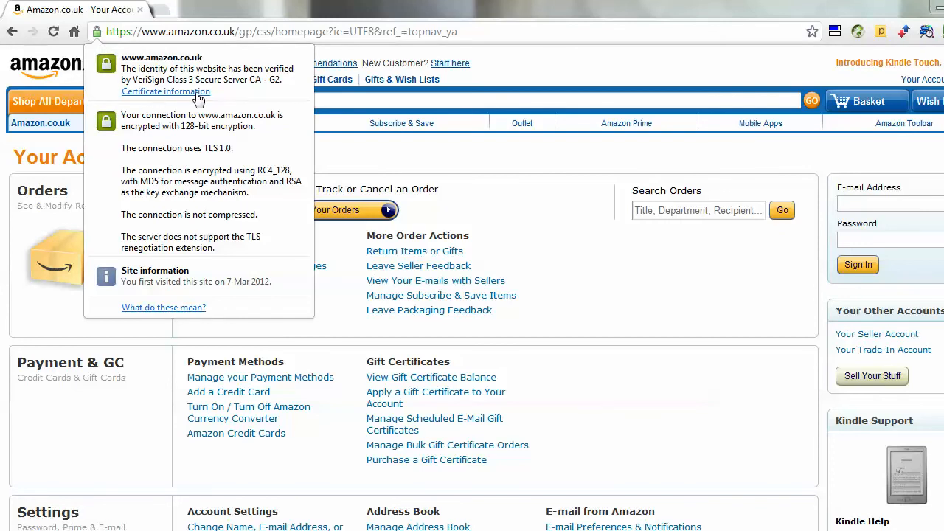
- Open the amazon.co.uk certificate showing VeriSign as issuer and 2010–2013 validity
left_click(165, 91)
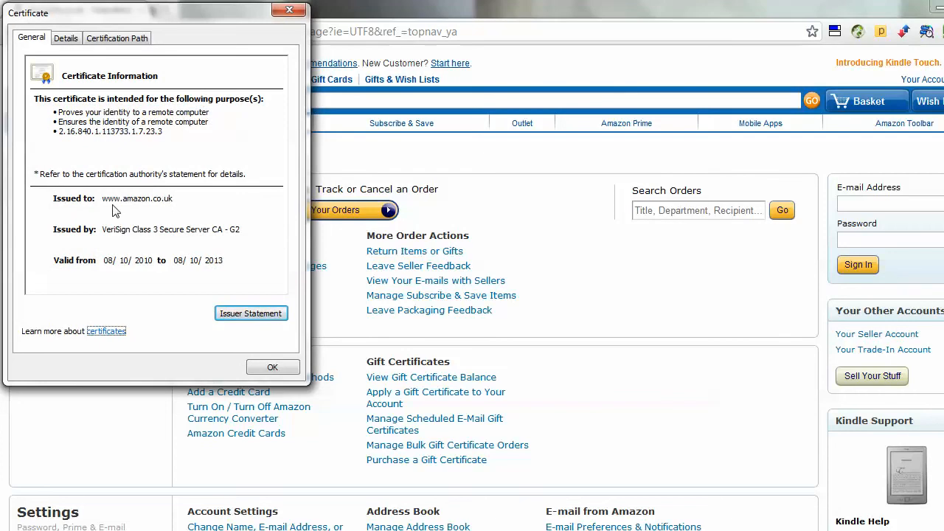
mouse_move(157, 226)
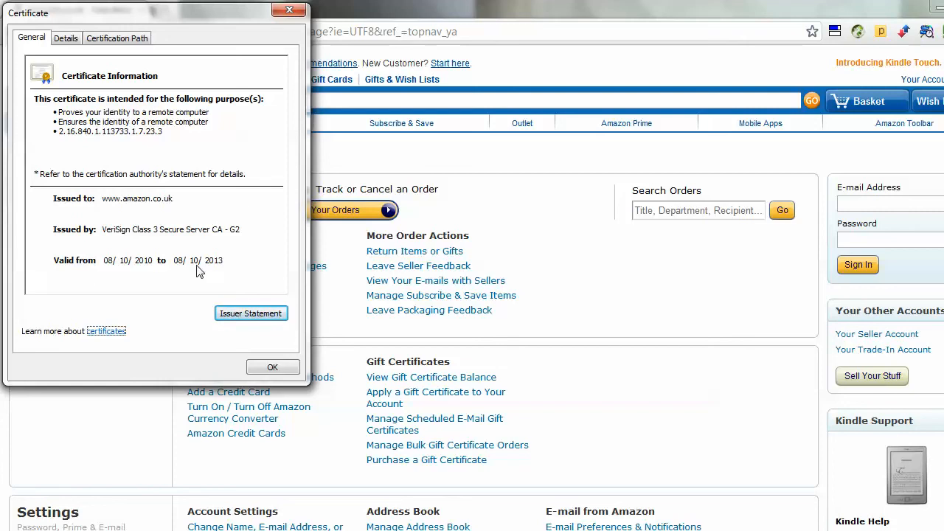
mouse_move(265, 129)
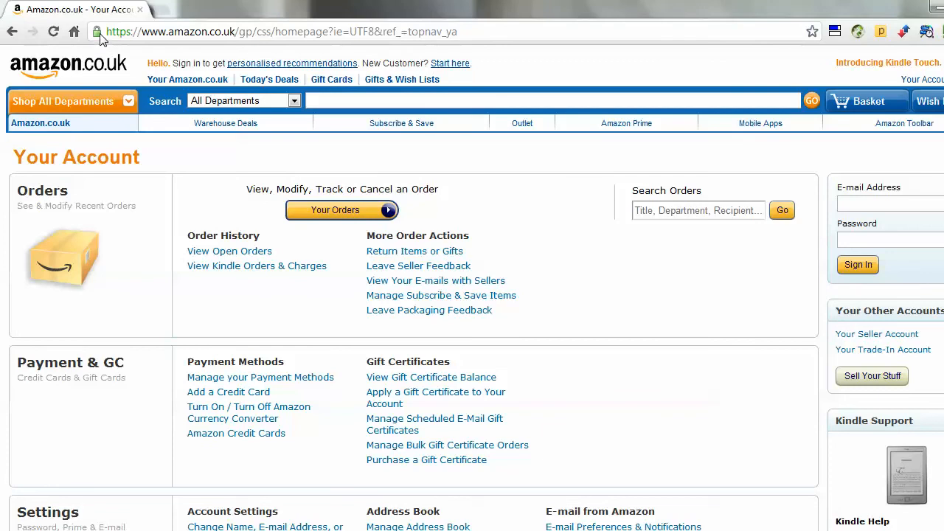
left_click(97, 31)
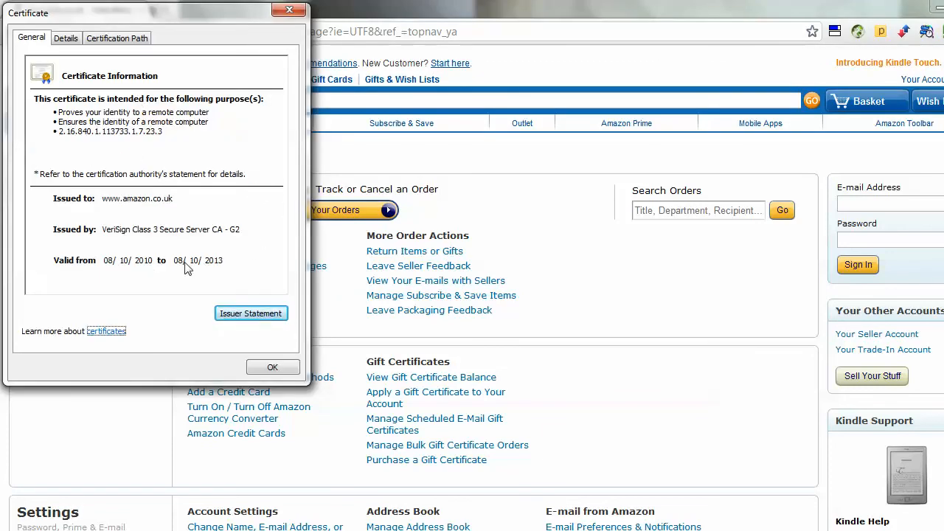
mouse_move(216, 277)
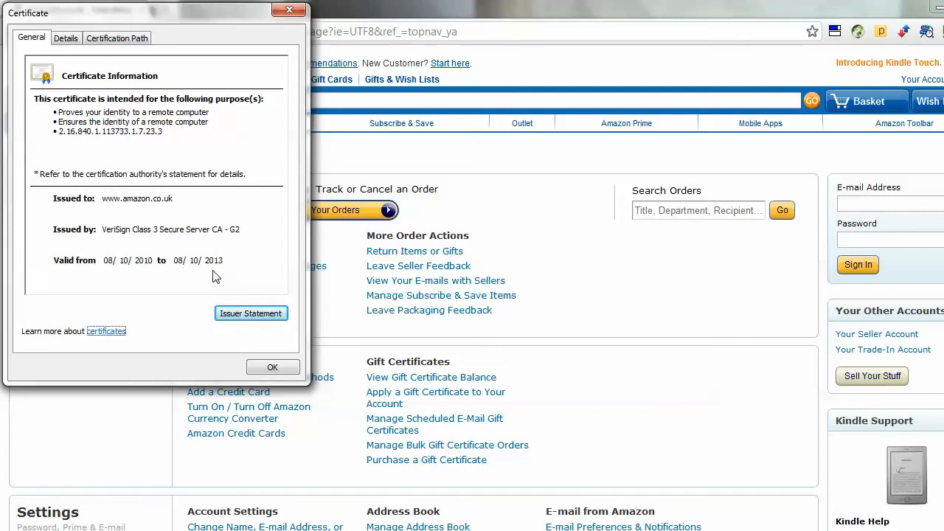
mouse_move(207, 287)
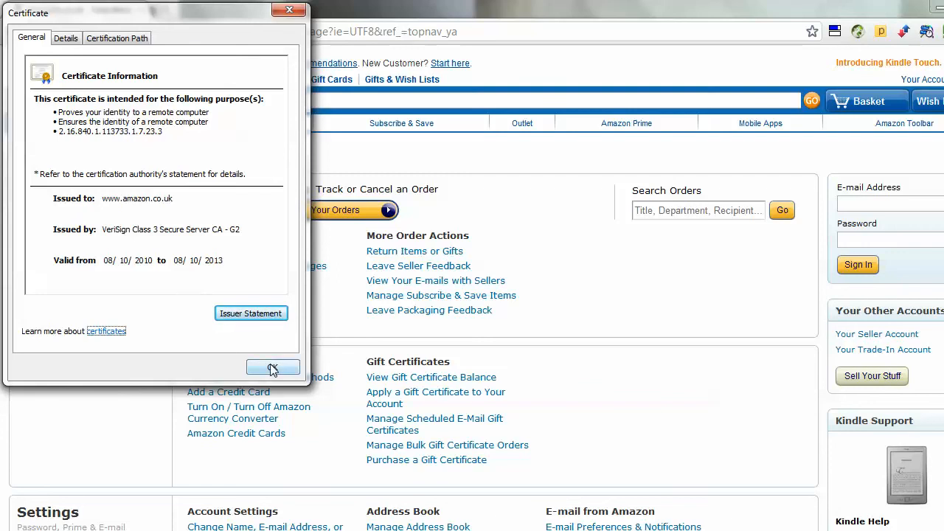
left_click(273, 369)
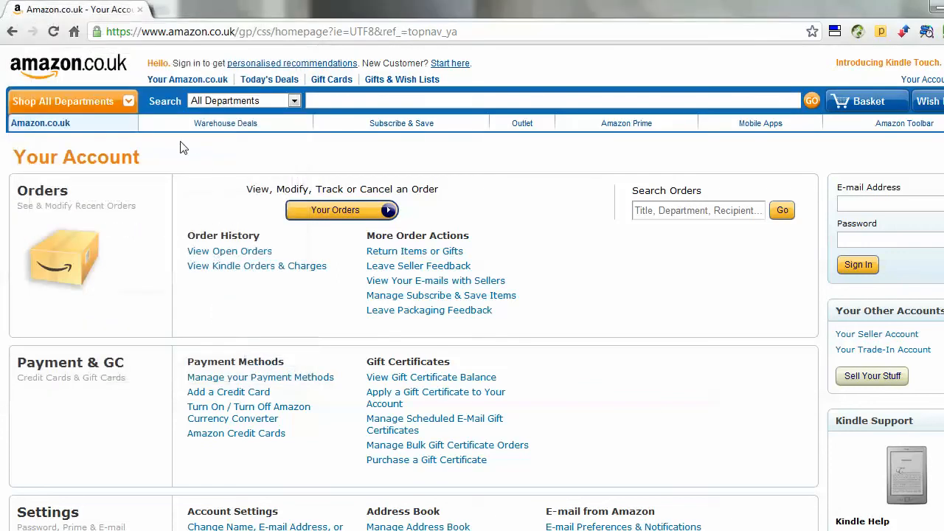